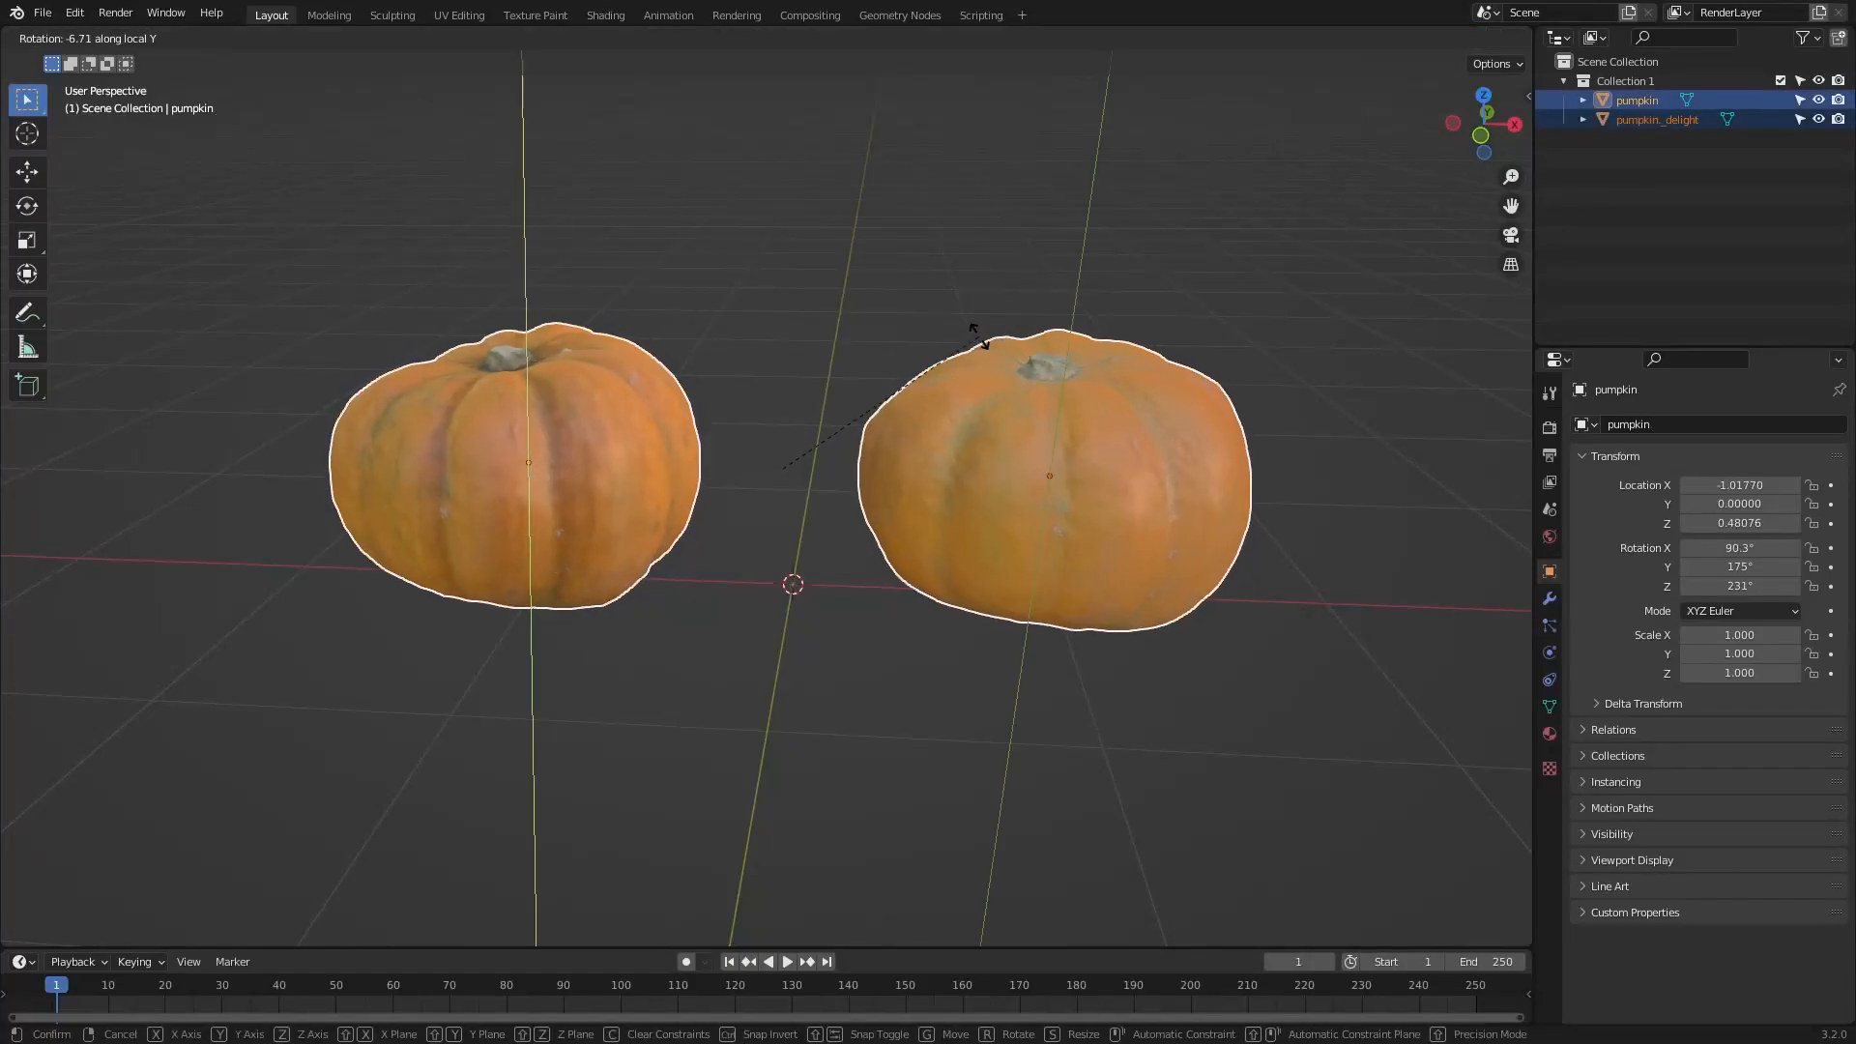
mouse_move(774, 535)
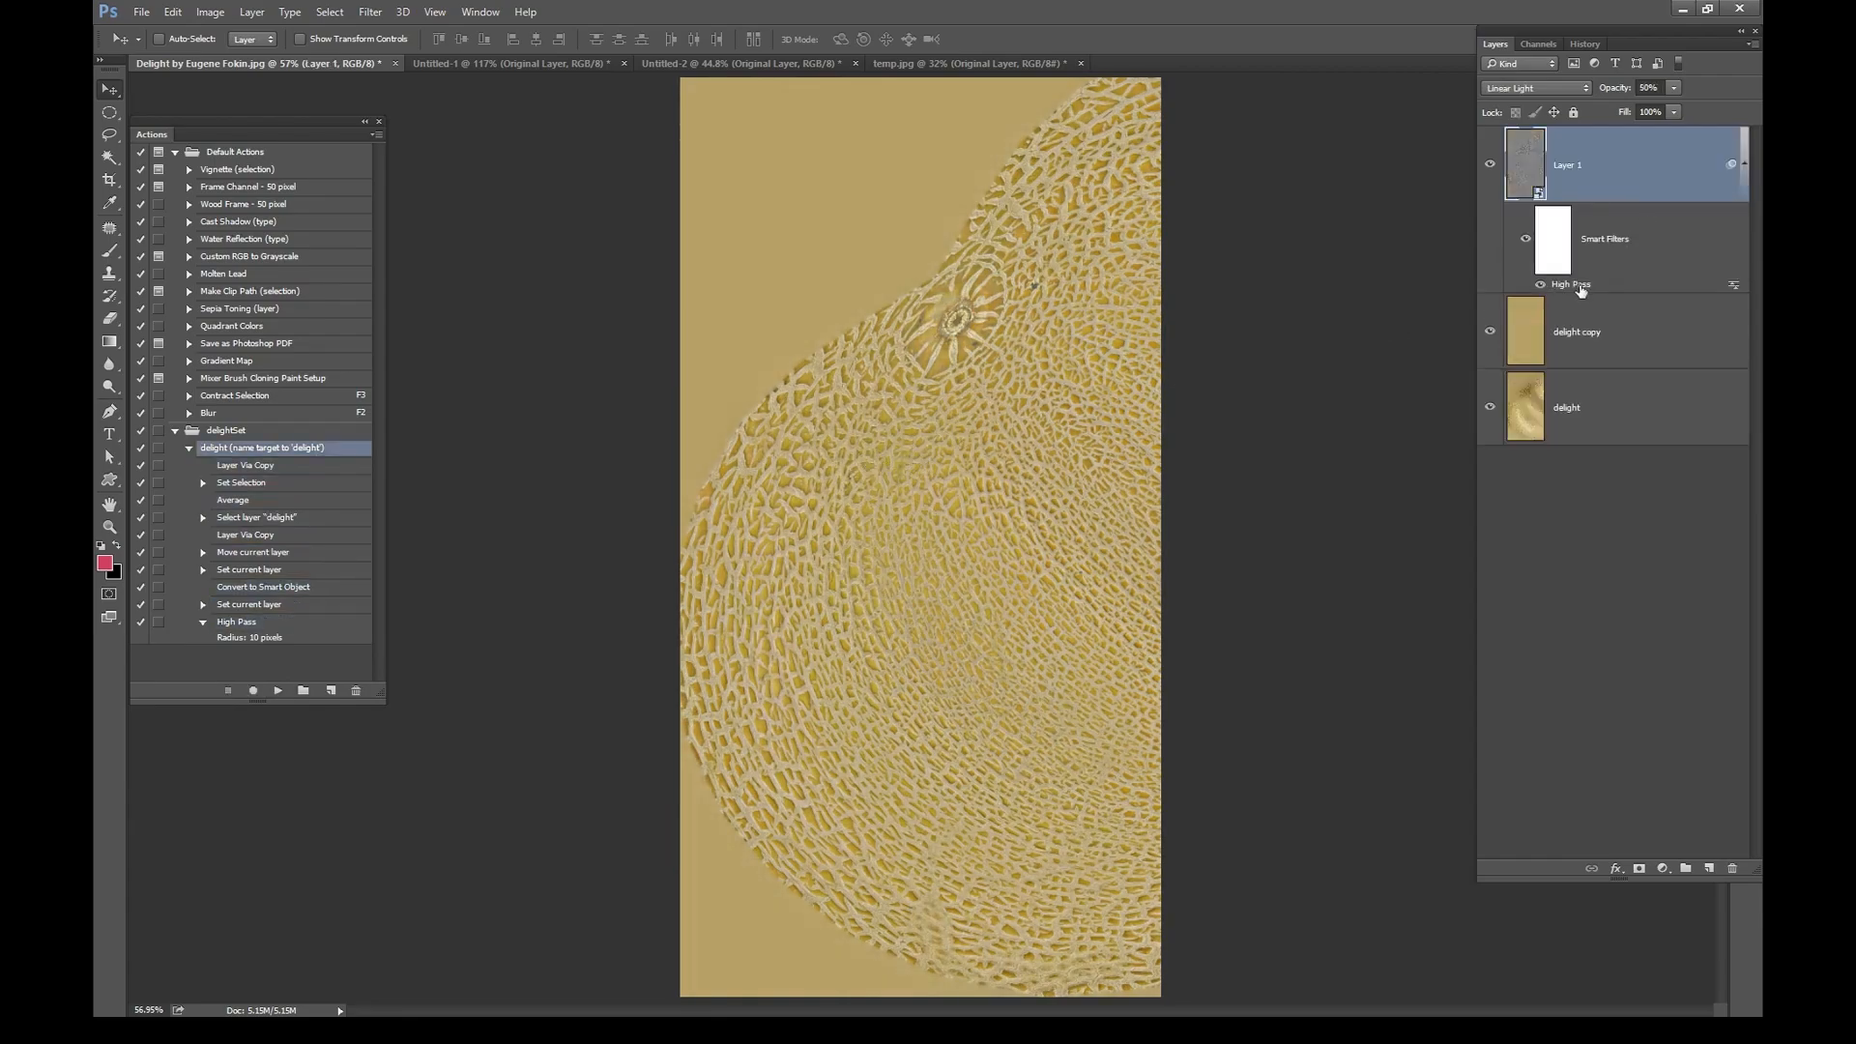
Review the melon's High Pass radius, then switch to the Untitled-1 rock texture document
double_click(1570, 284)
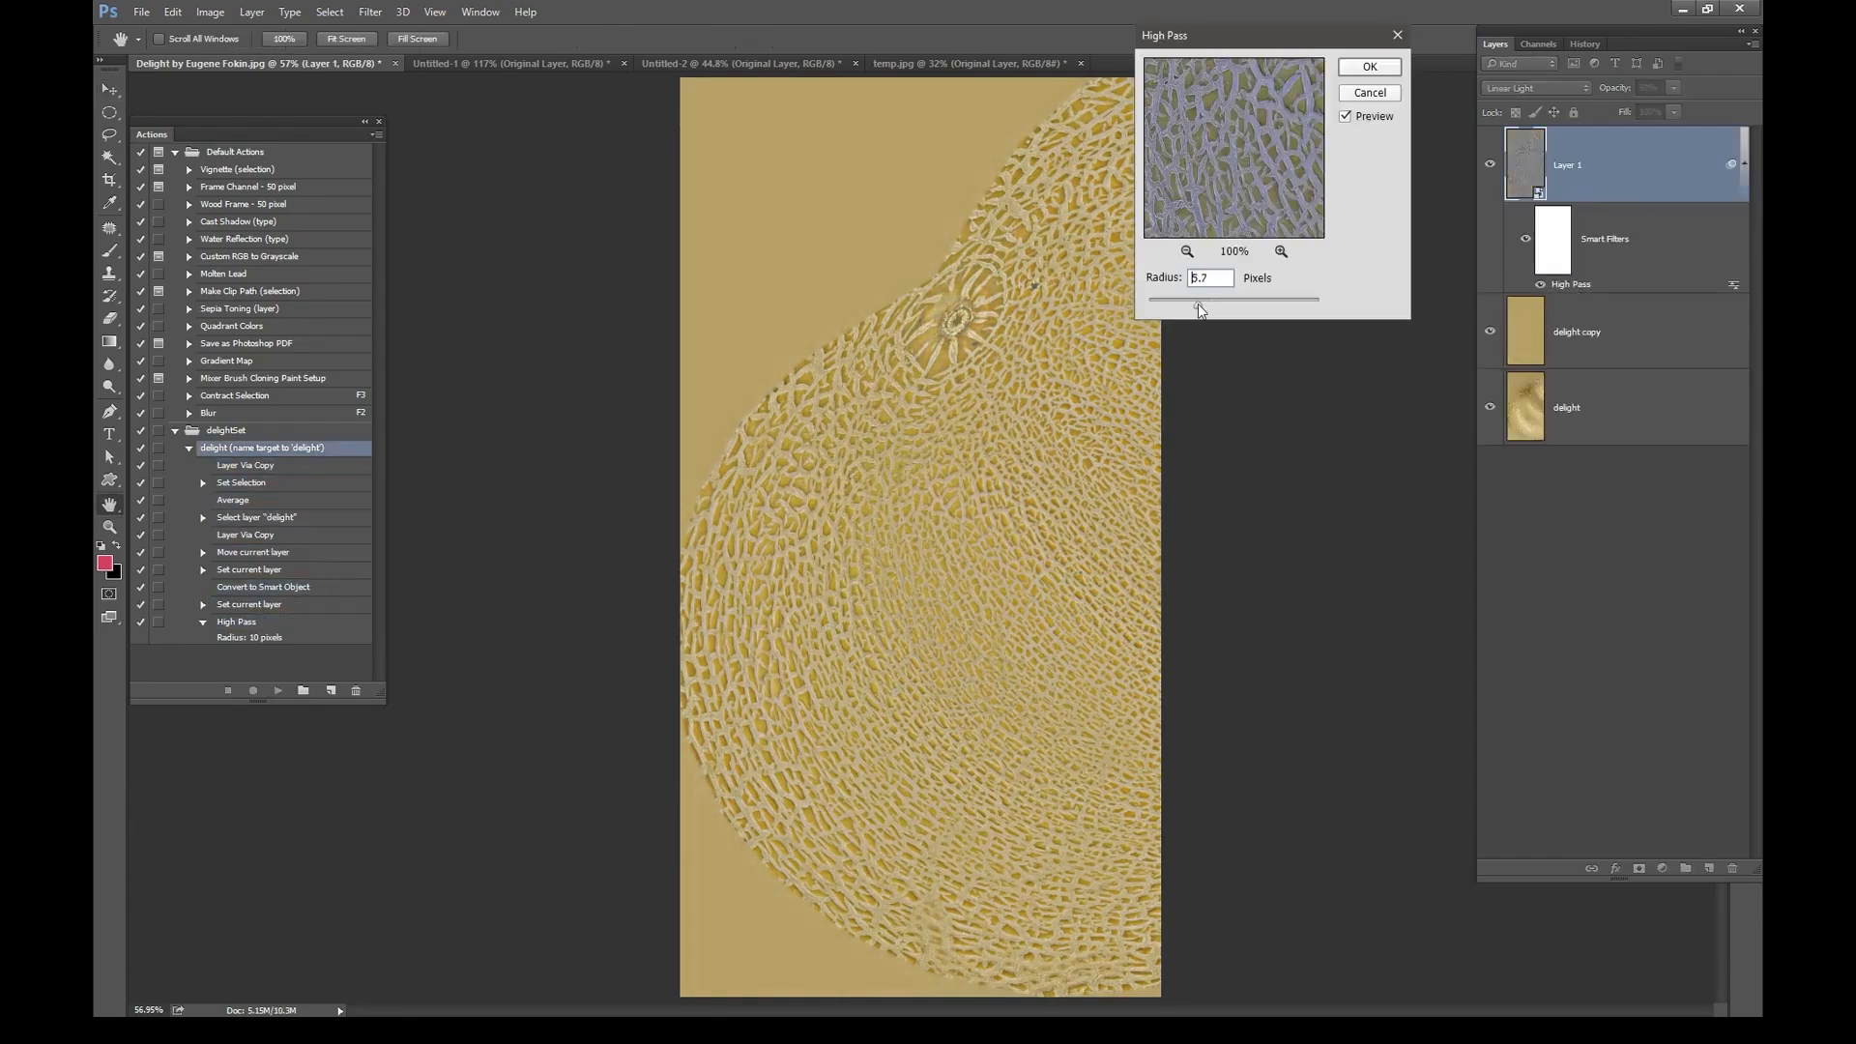
left_click(1369, 66)
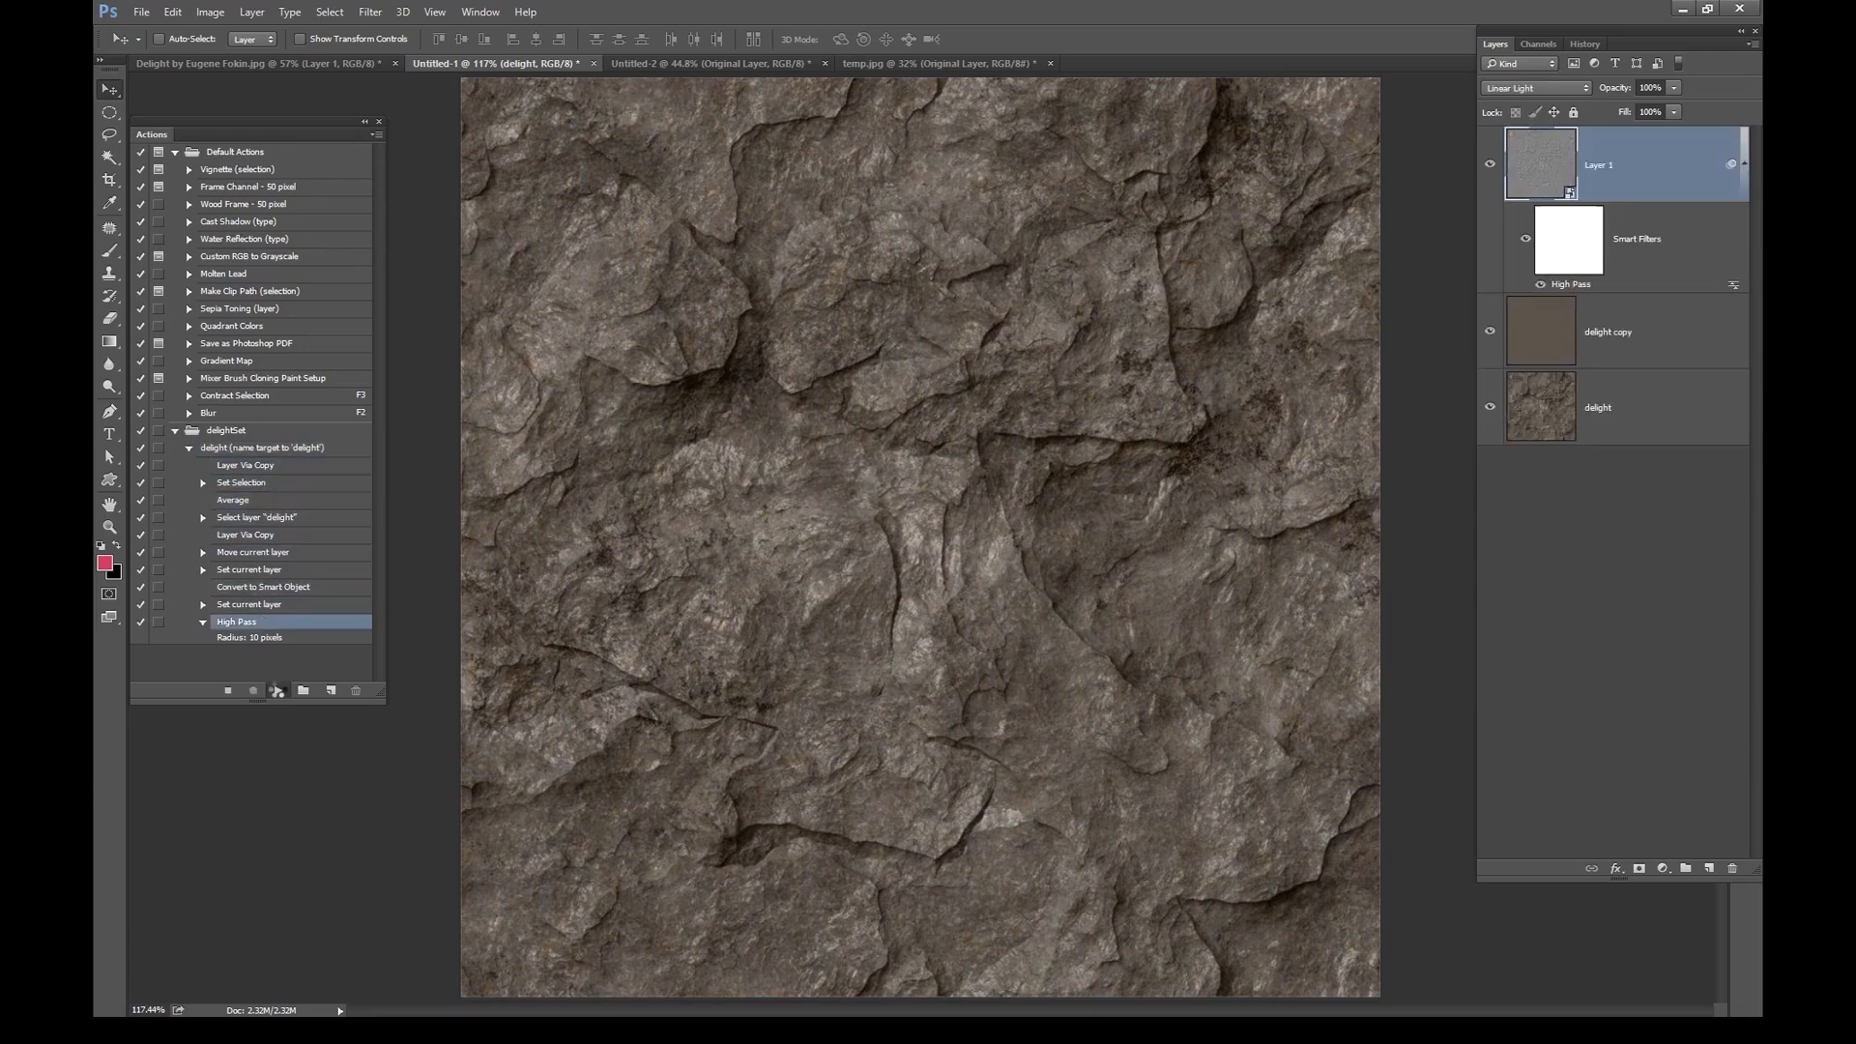